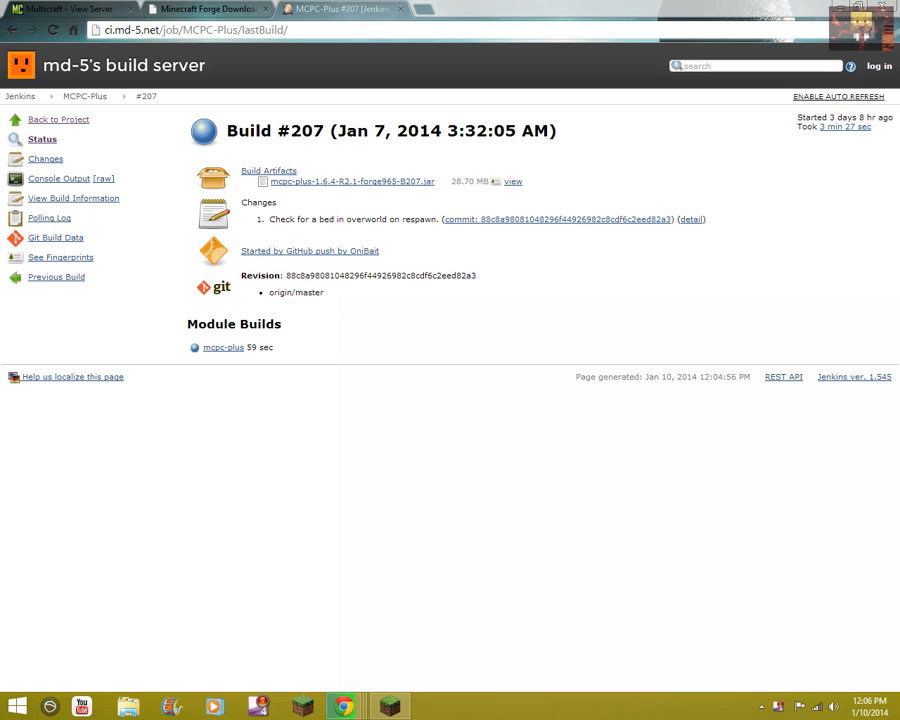
Switch from the Jenkins MCPC-Plus build #207 page to the Multicraft server panel tab
click(75, 9)
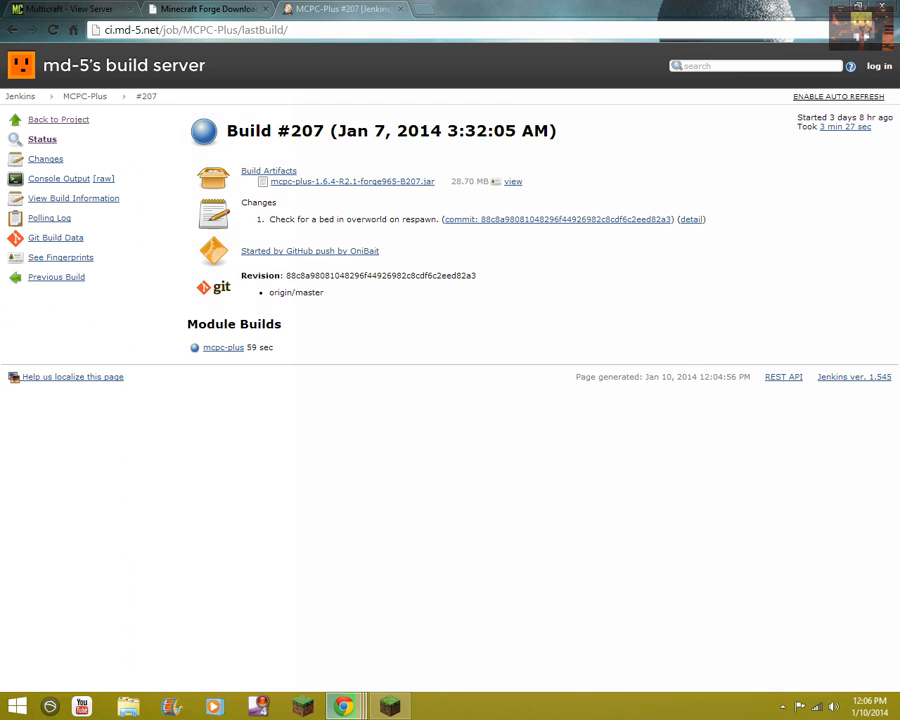
click(70, 8)
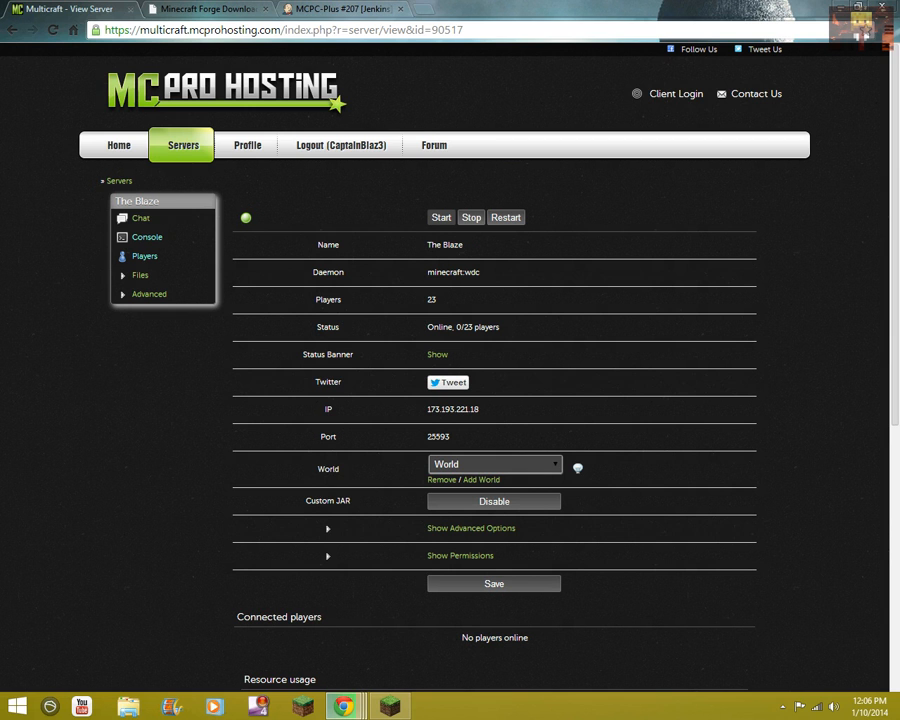
Leave The Blaze server overview and switch to the downloads tab showing the forge-1.6.4 installer jar
click(470, 217)
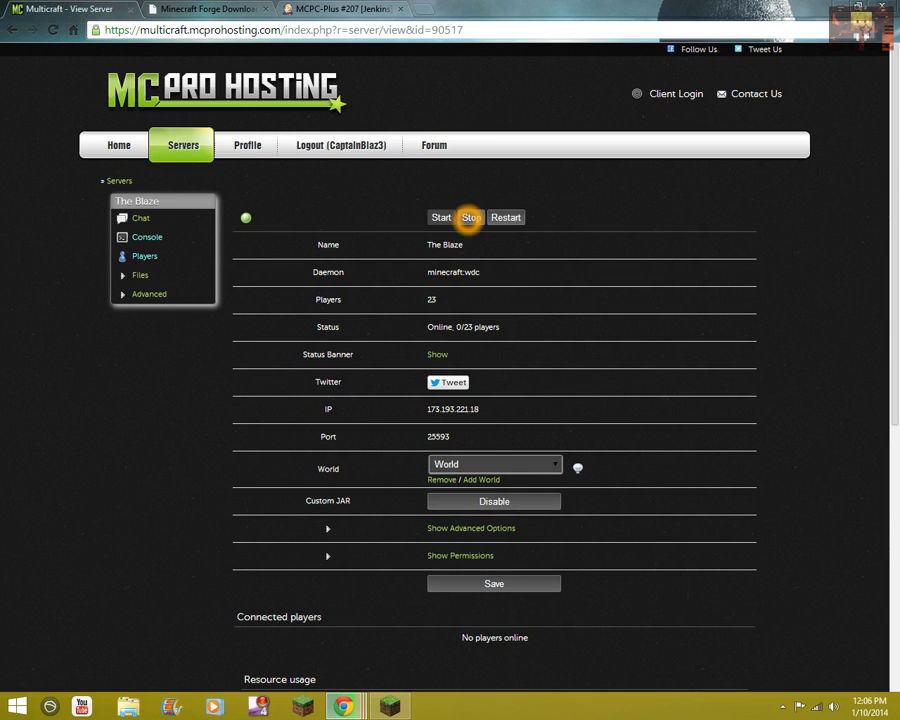
mouse_move(200, 282)
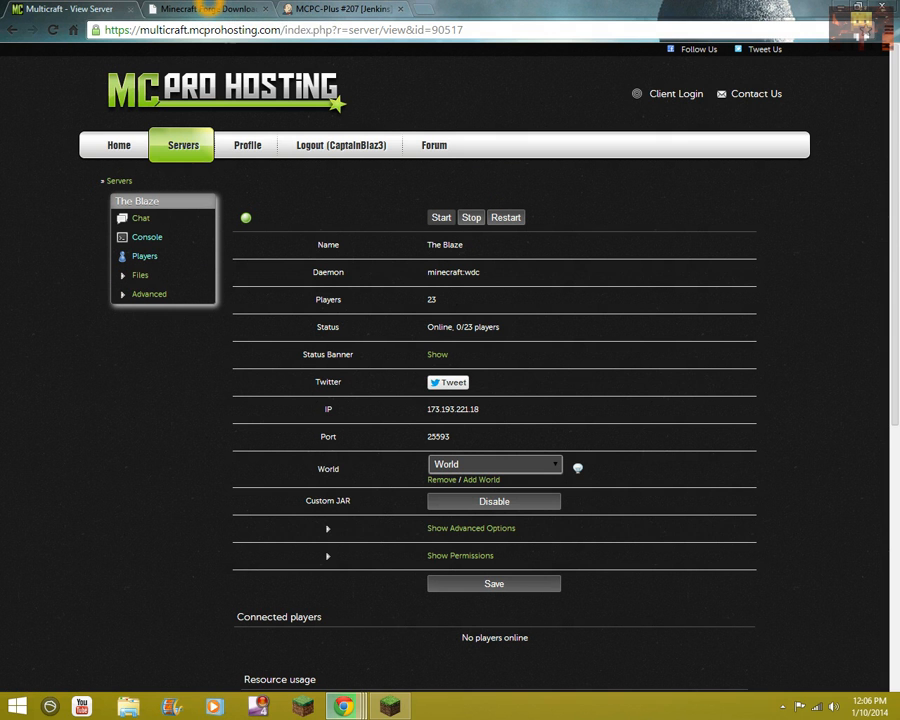
click(205, 9)
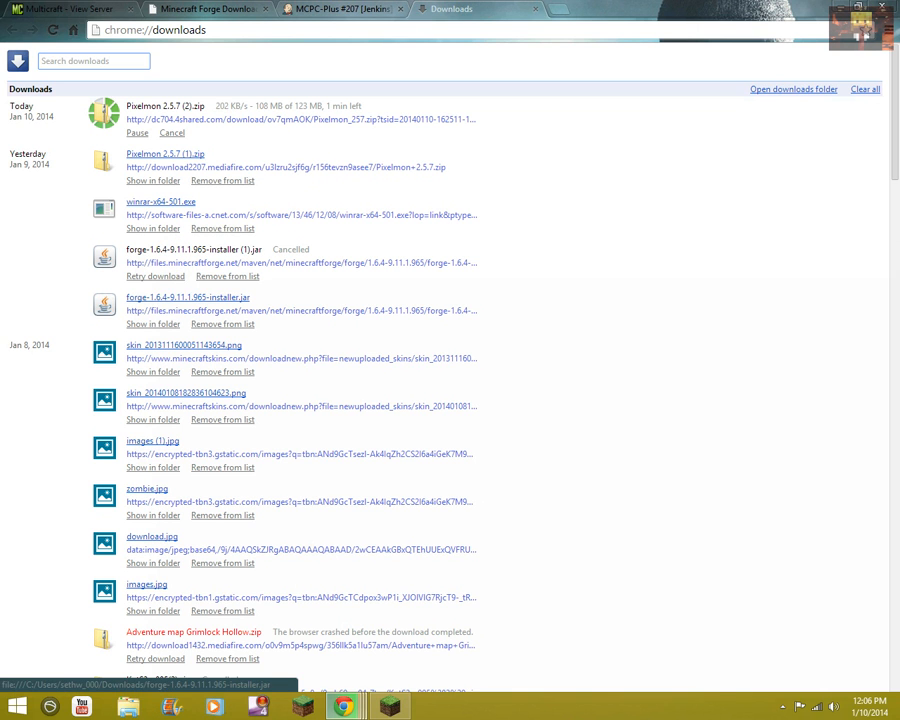
Launch Minecraft Launcher 1.3.8 with the Forge 1.6.4 profile ready
double_click(187, 297)
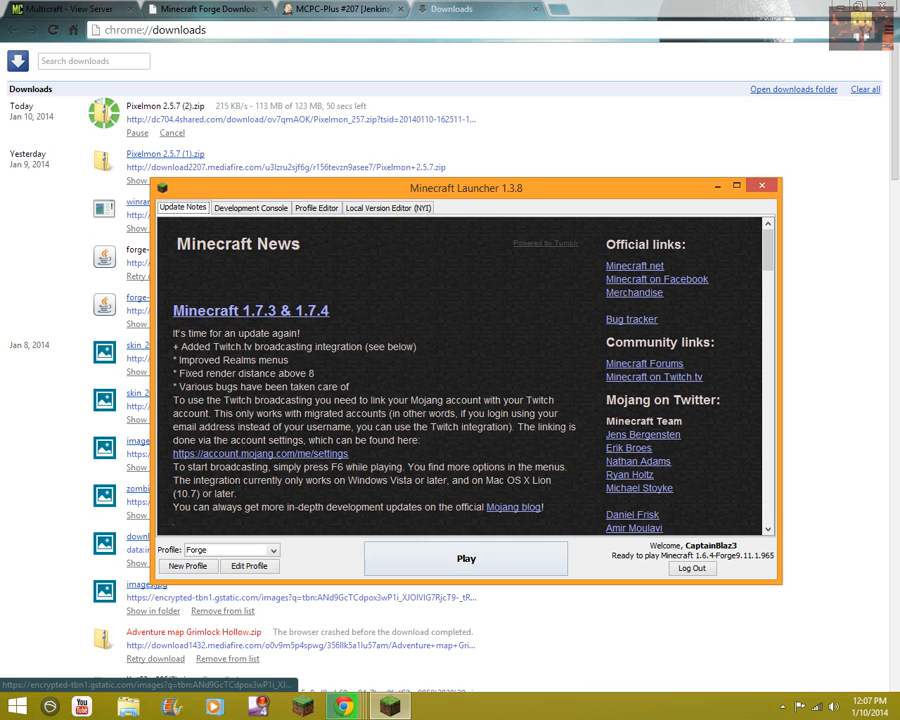
Choose the Forge profile from the launcher's profile list to start Minecraft 1.6.4
click(231, 550)
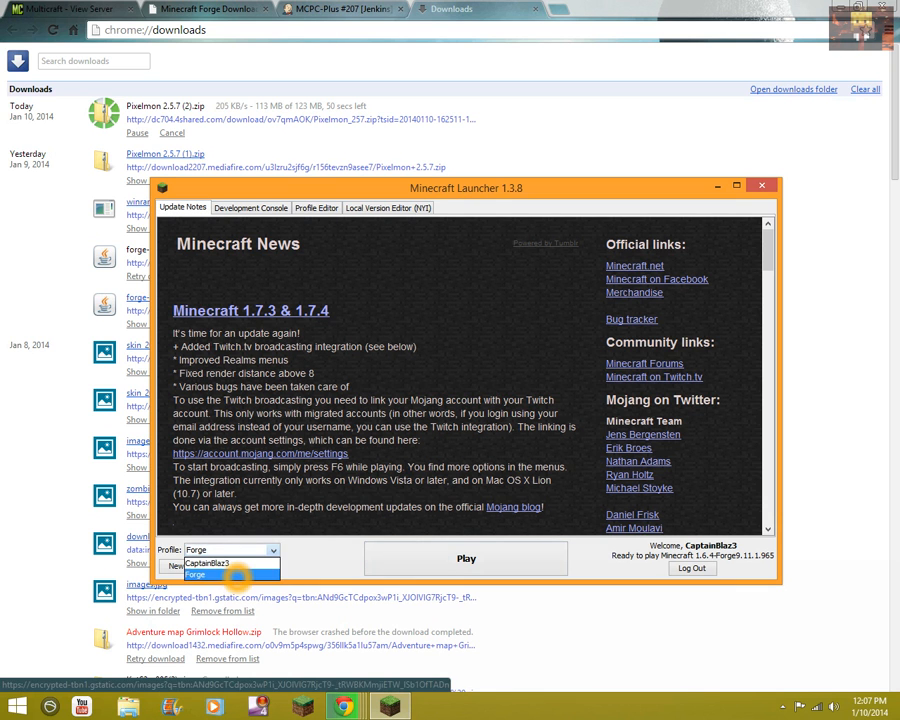
click(196, 574)
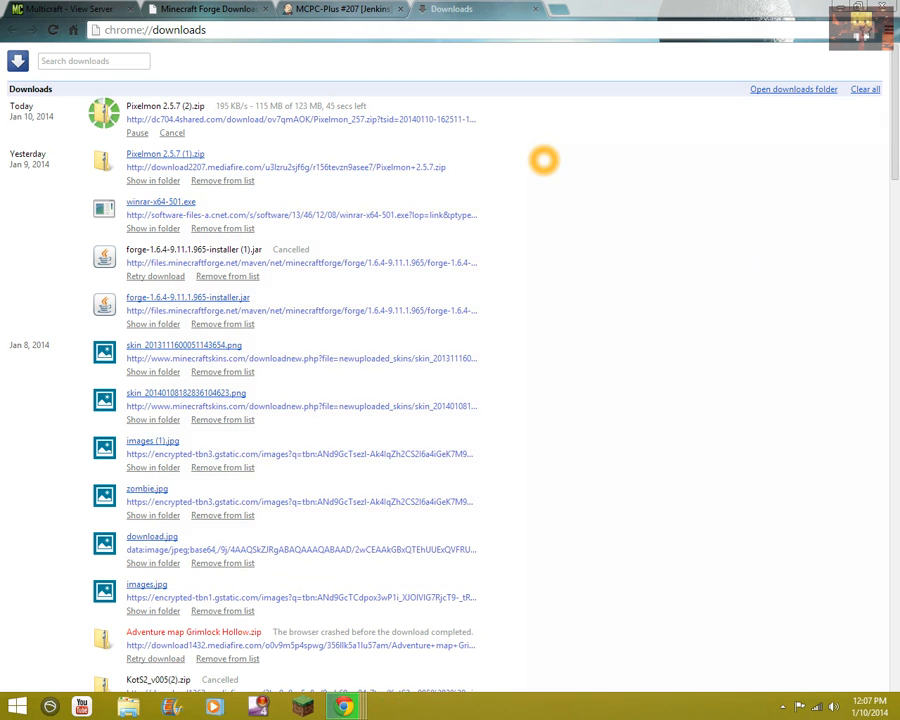
mouse_move(562, 204)
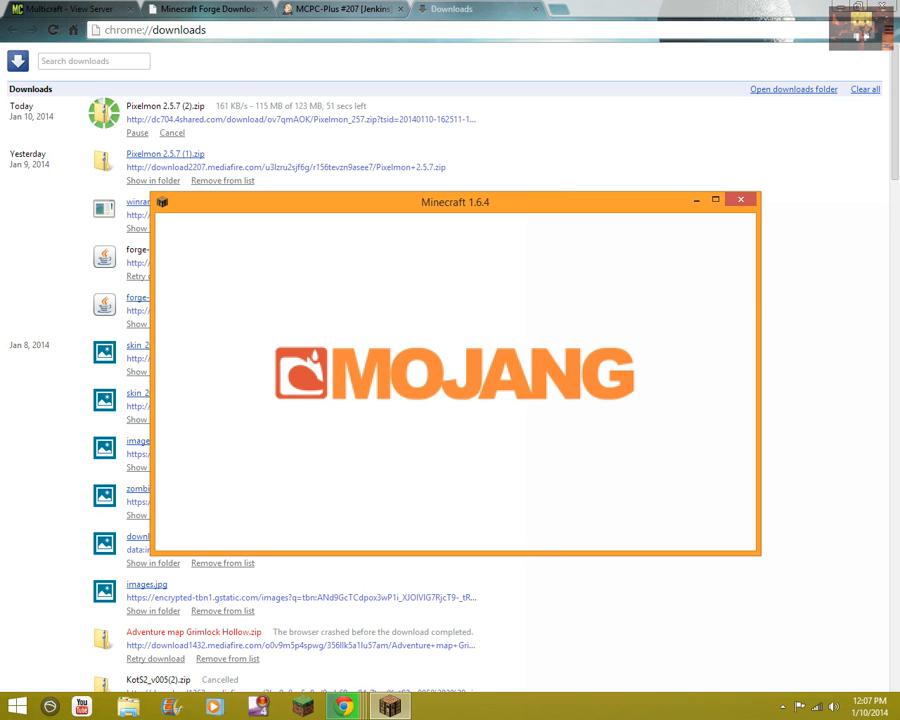
mouse_move(553, 205)
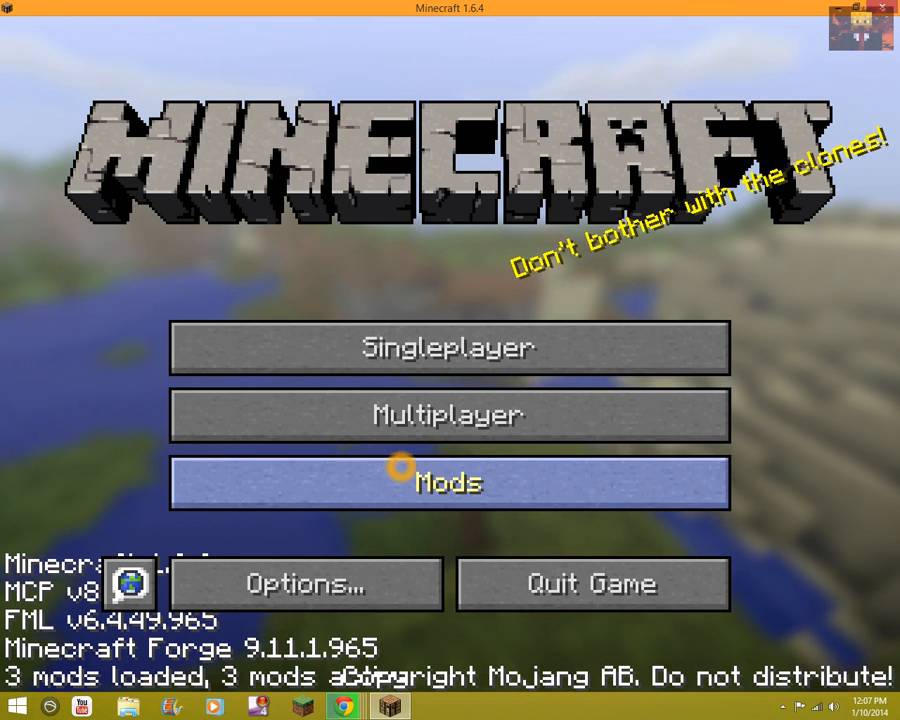
Review the Mod List showing Coder Pack, Forge Mod Loader and Minecraft Forge, then close it
click(448, 482)
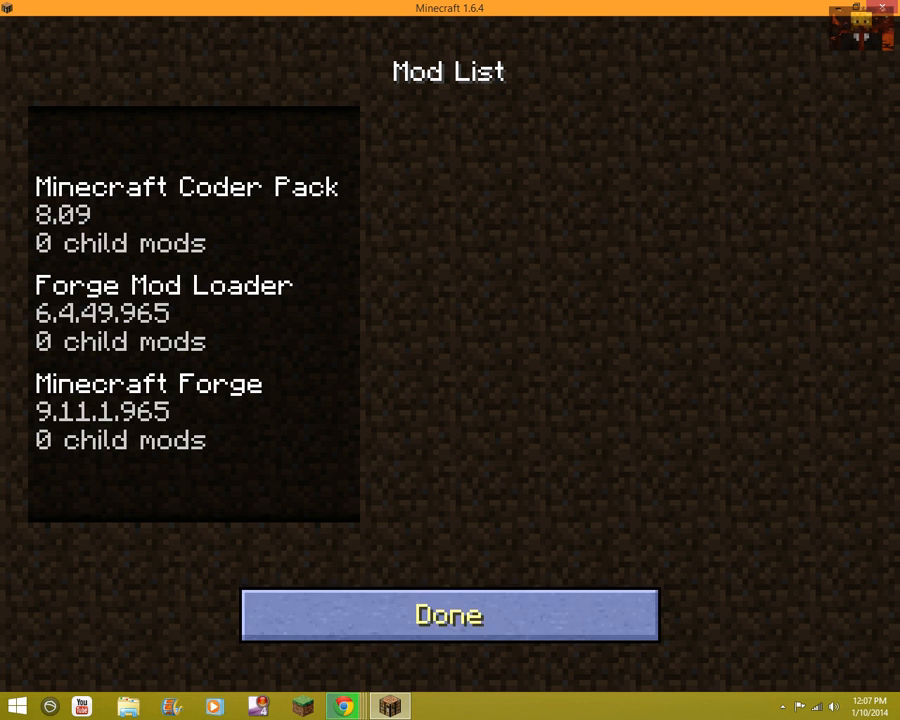
click(448, 614)
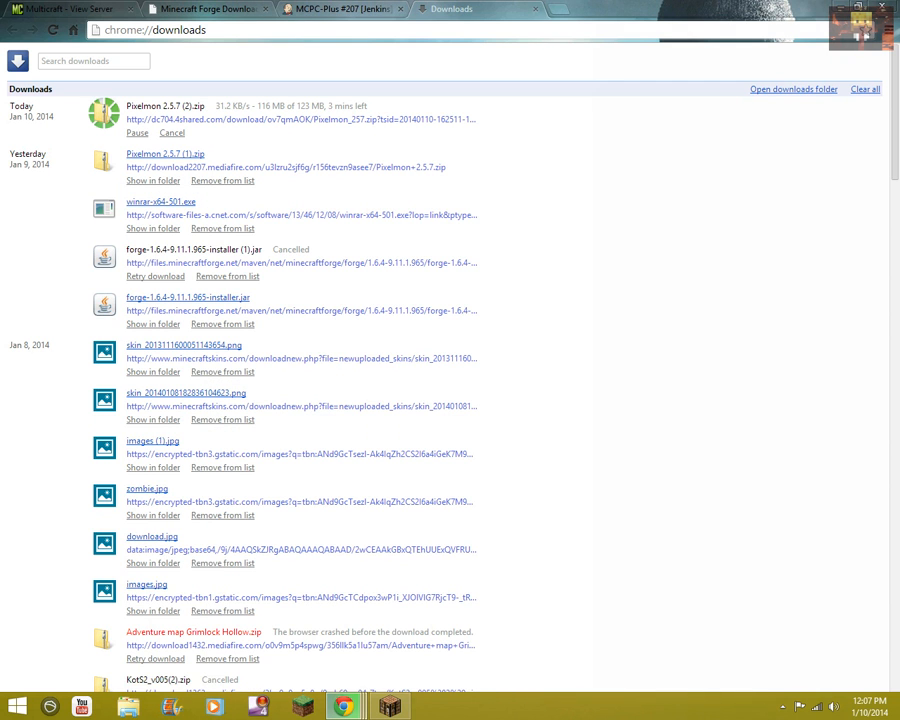
Move through the MCPC-Plus build page and downloads list back to The Blaze's Multicraft panel
click(340, 9)
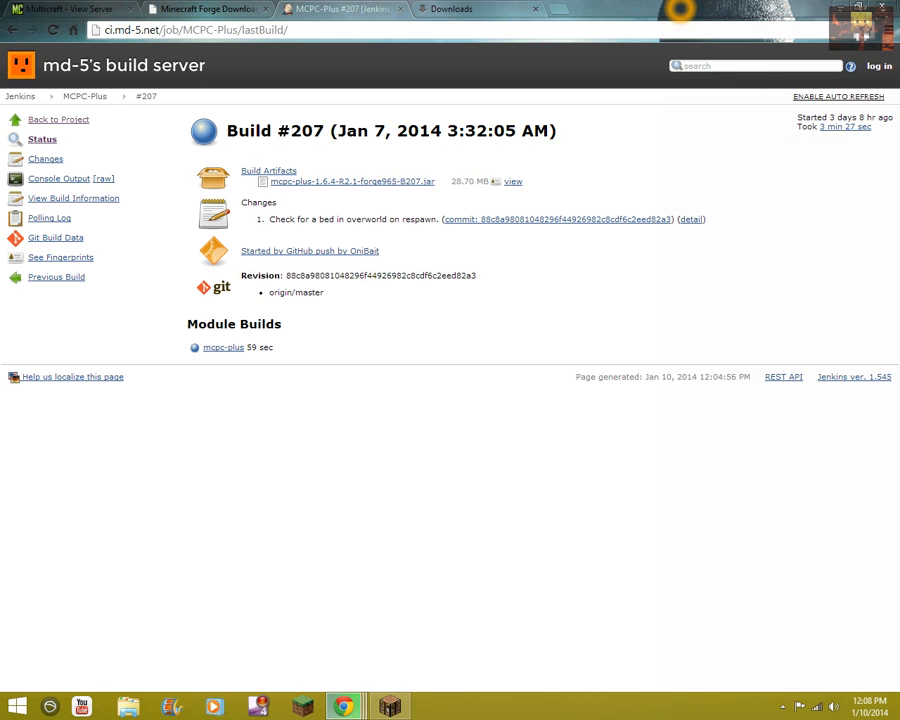
click(451, 9)
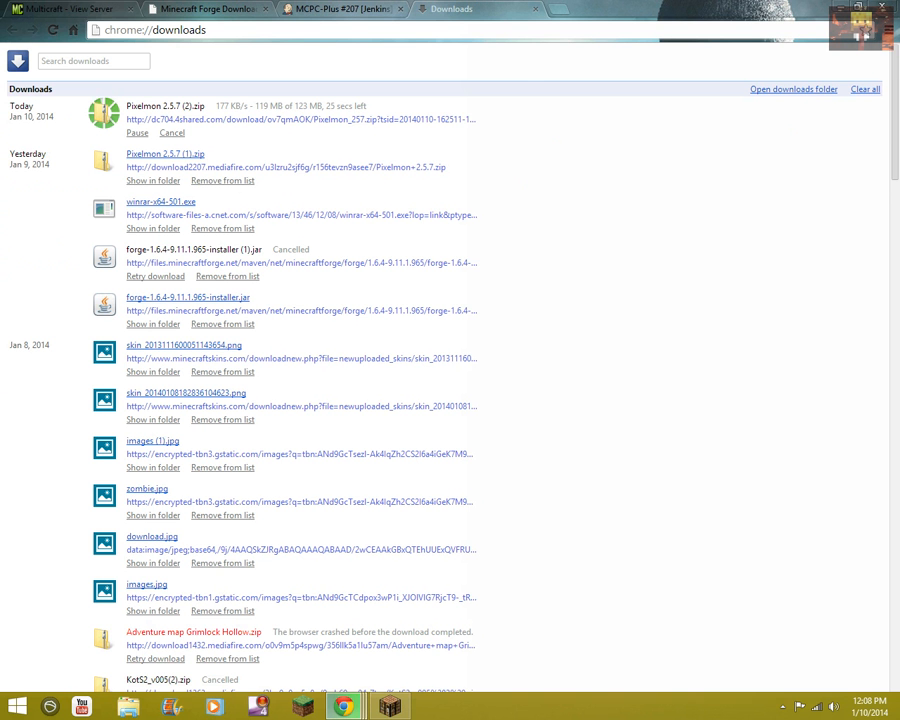
click(340, 9)
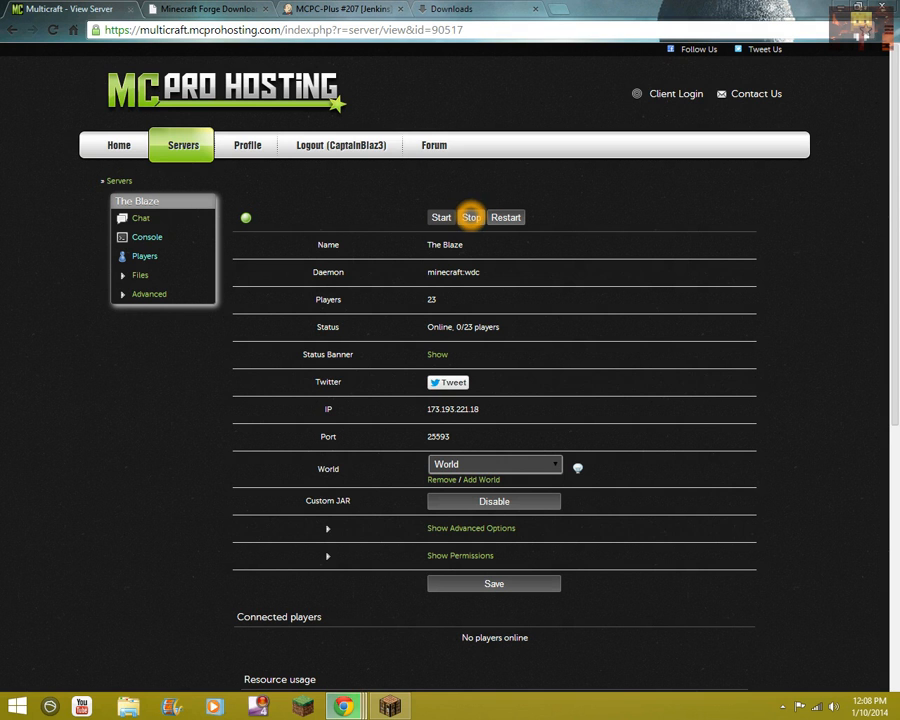
Stop The Blaze server and sign back in on the Multicraft login page
click(140, 274)
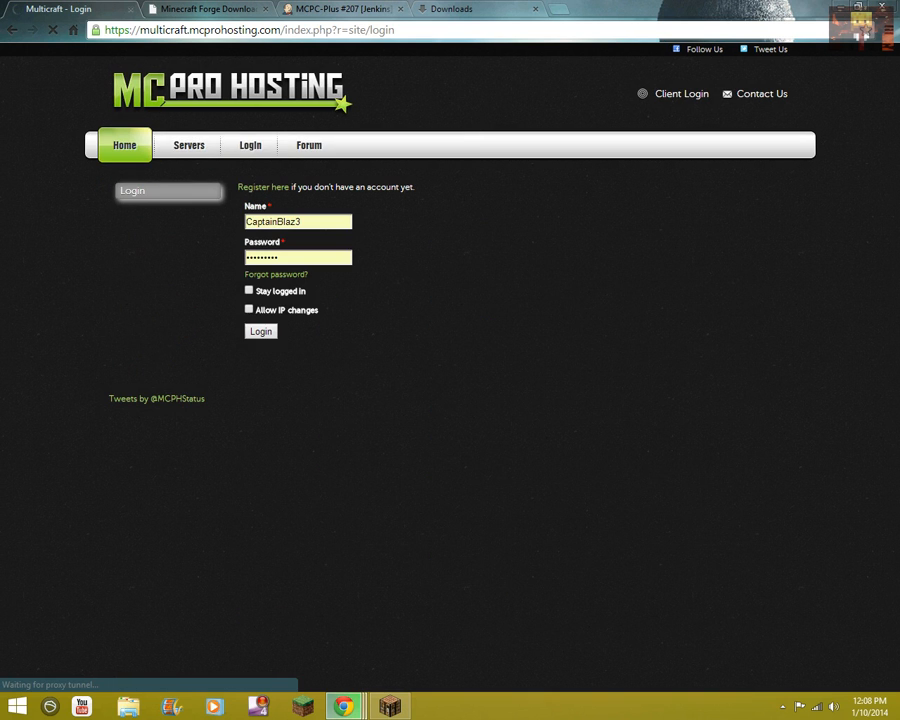
click(260, 331)
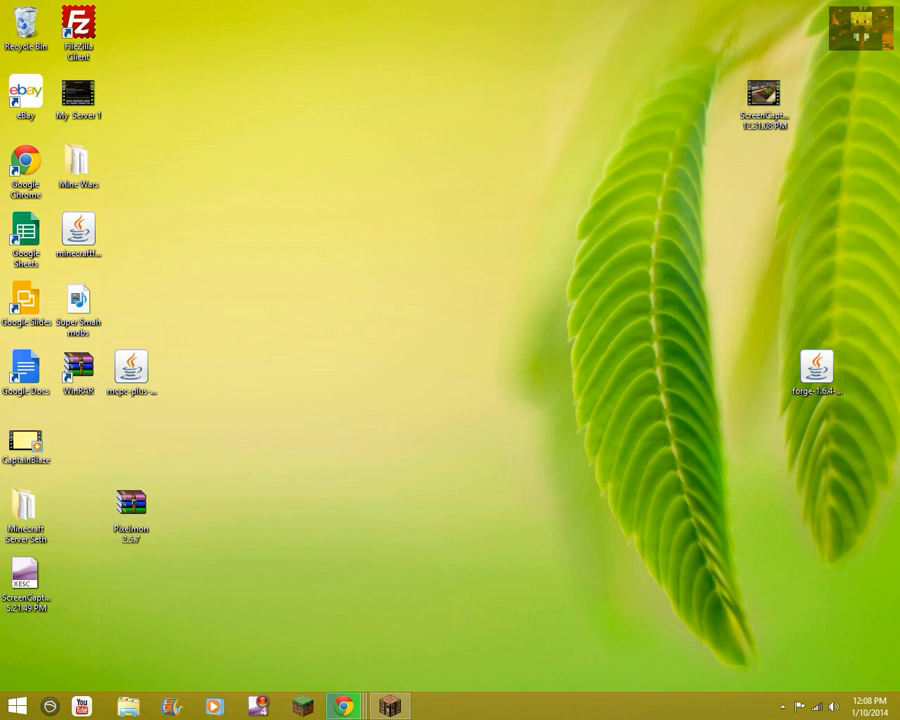
Launch FileZilla Client from the desktop shortcut
click(78, 30)
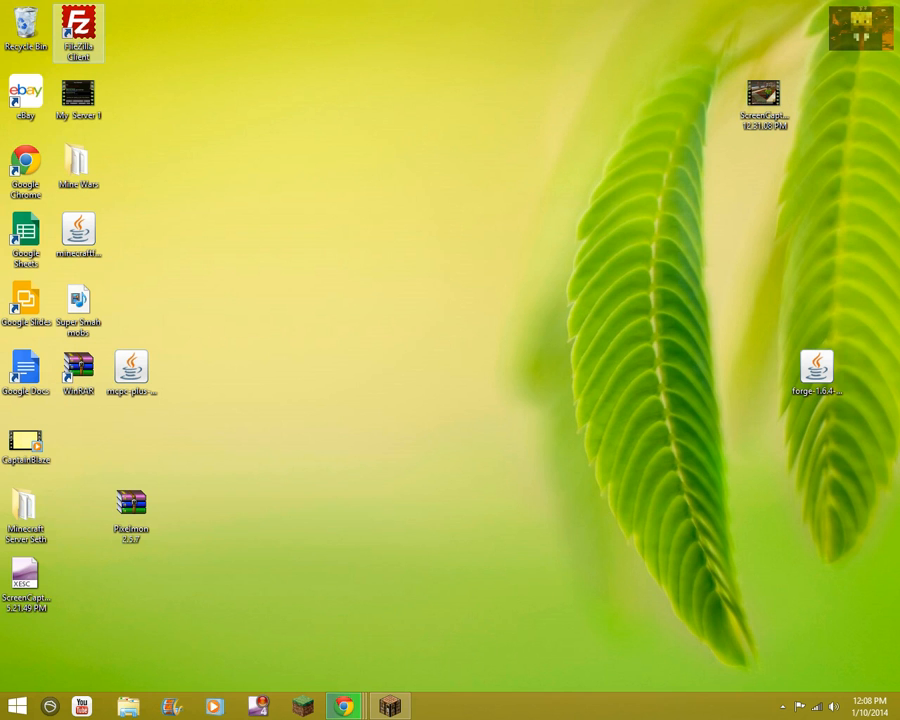
click(433, 707)
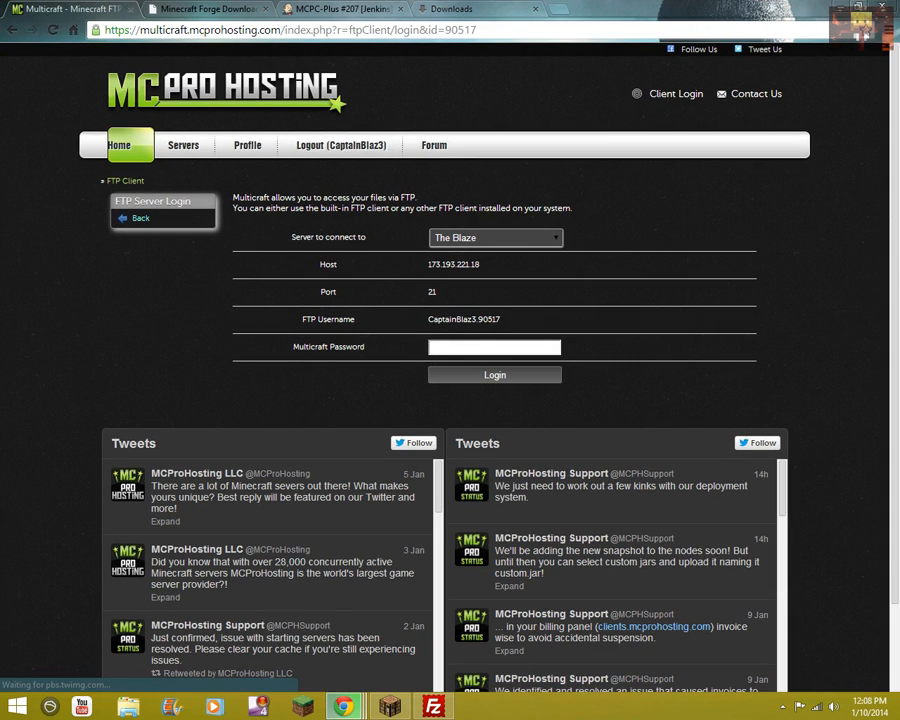
click(433, 707)
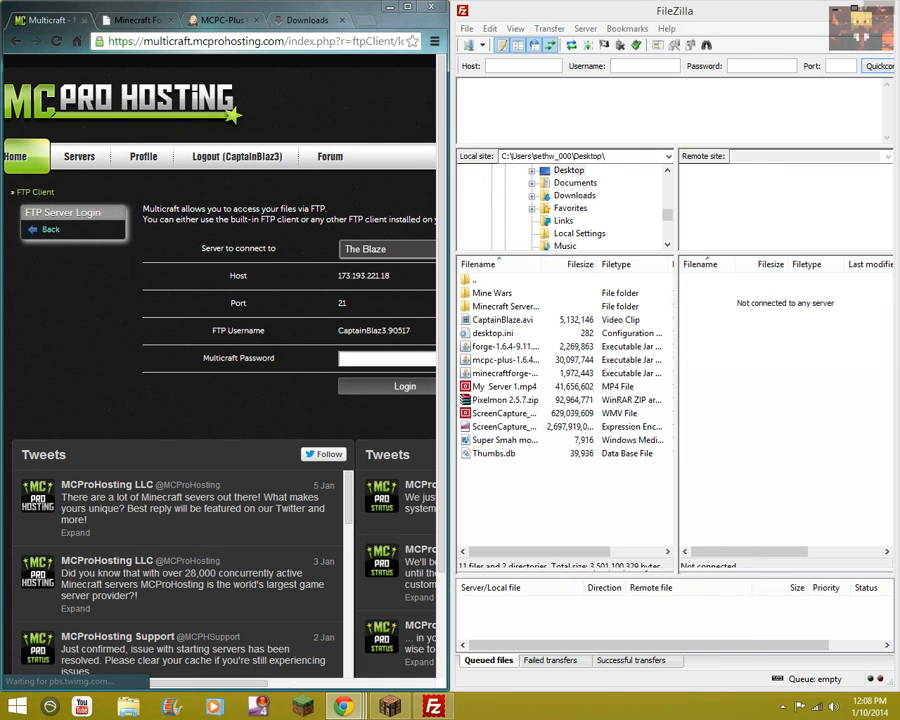
double_click(355, 275)
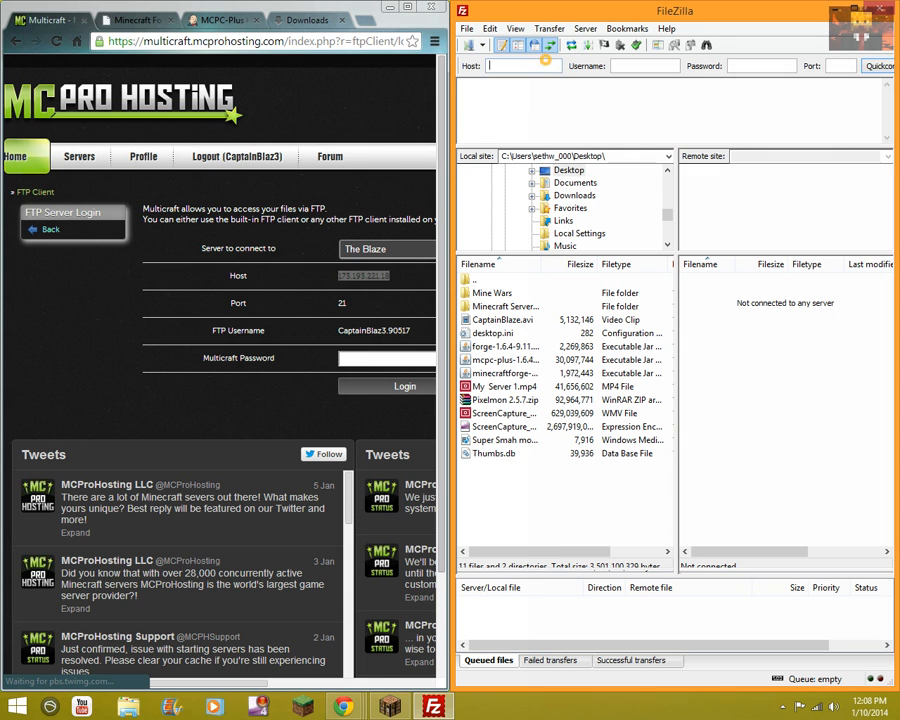
text(173.193.221.18)
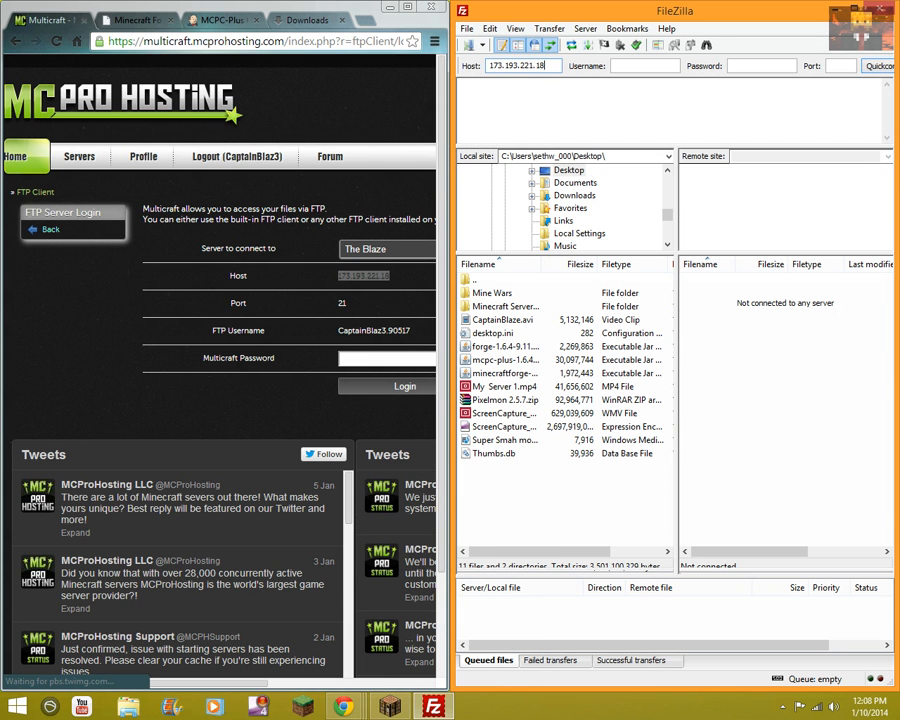
double_click(370, 330)
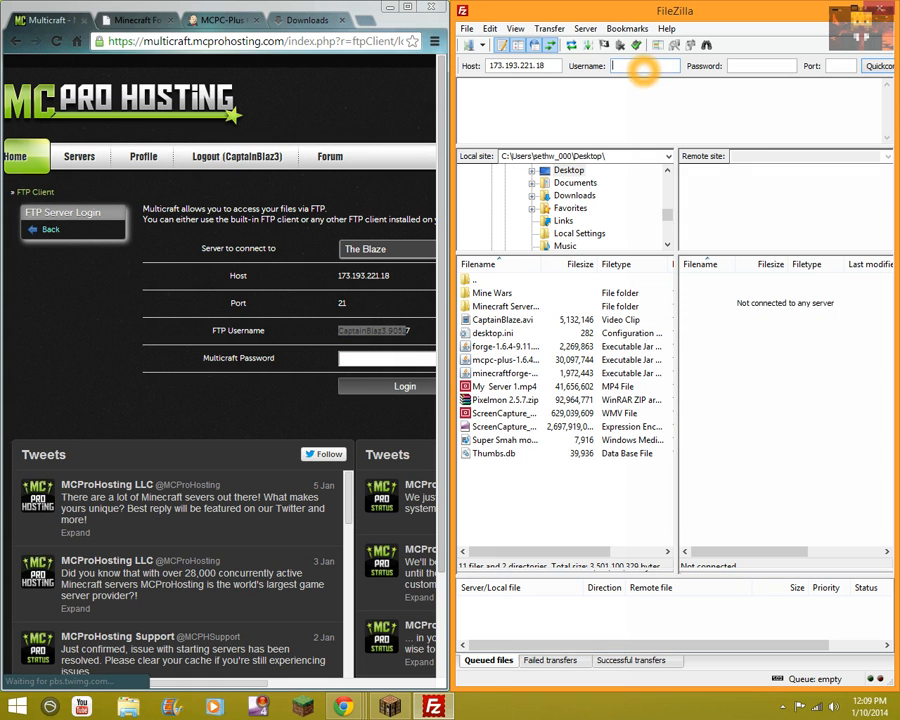
text(CaptainBlaz3.9051)
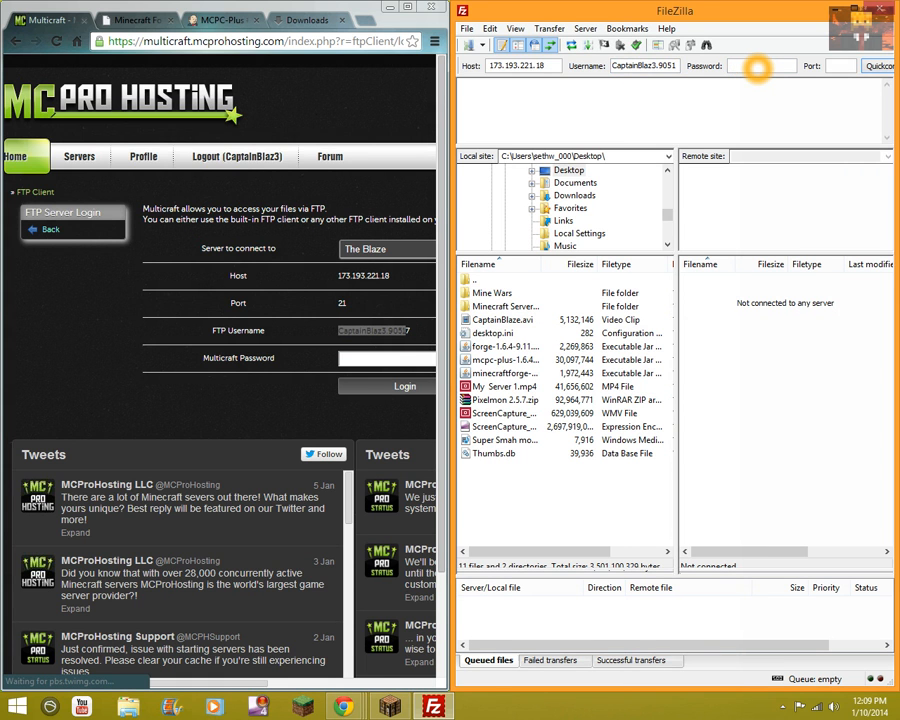
click(755, 65)
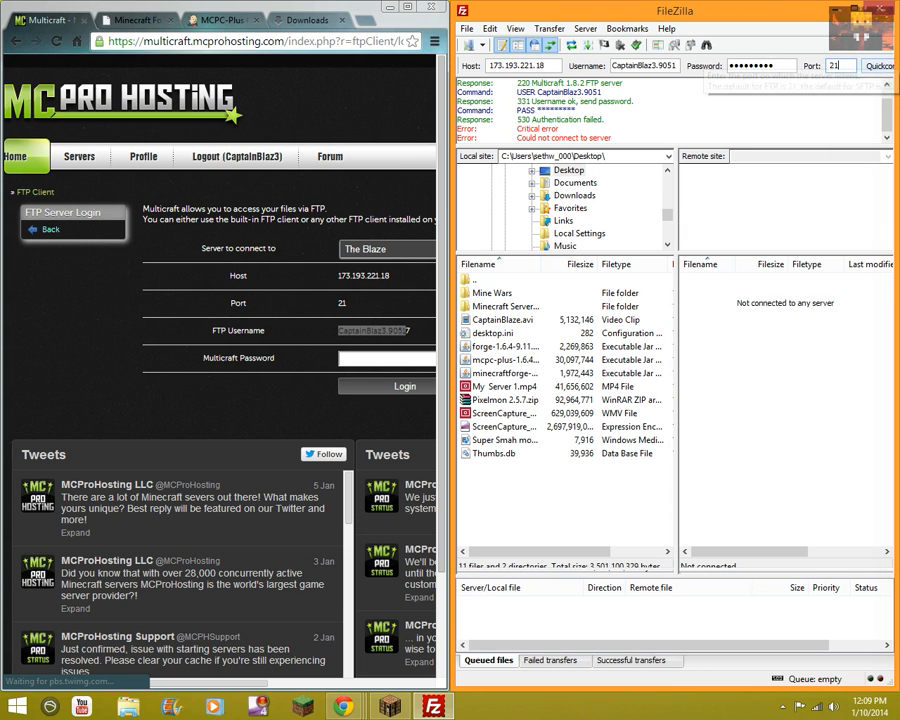
Connect to the FTP server, retrying after a failed first attempt, to list the server's root folders
click(876, 65)
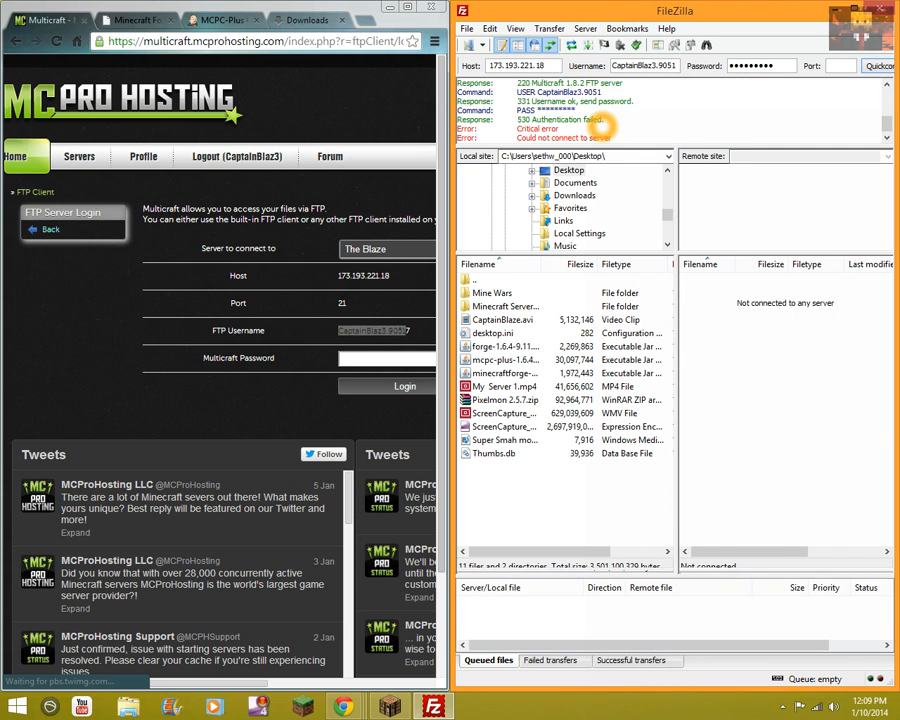
click(877, 66)
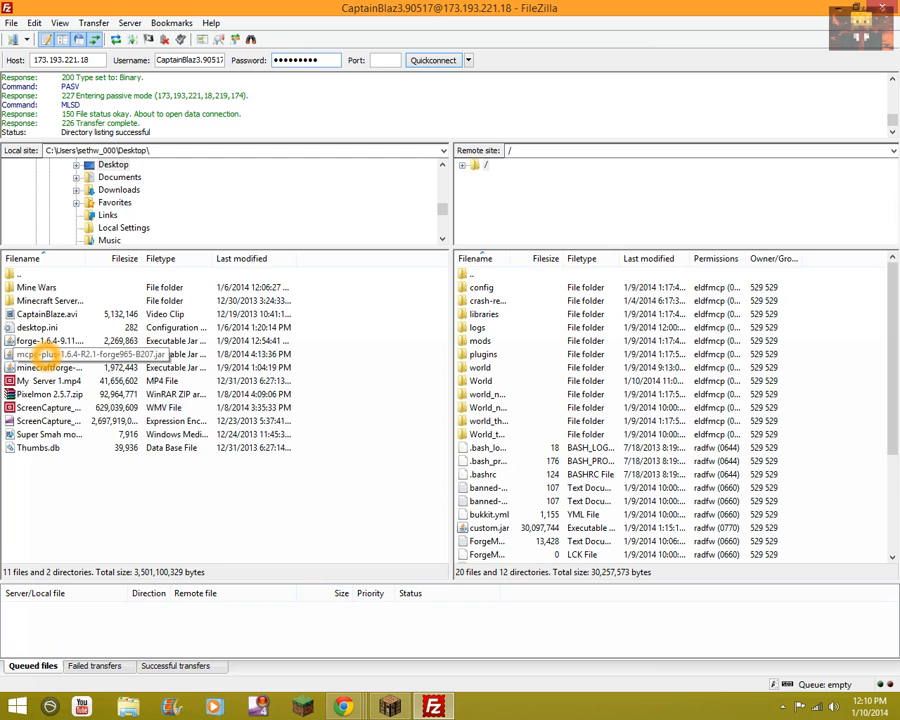
Upload the mcpc-plus jar from the local Desktop list to the server root as custom.jar
right_click(60, 354)
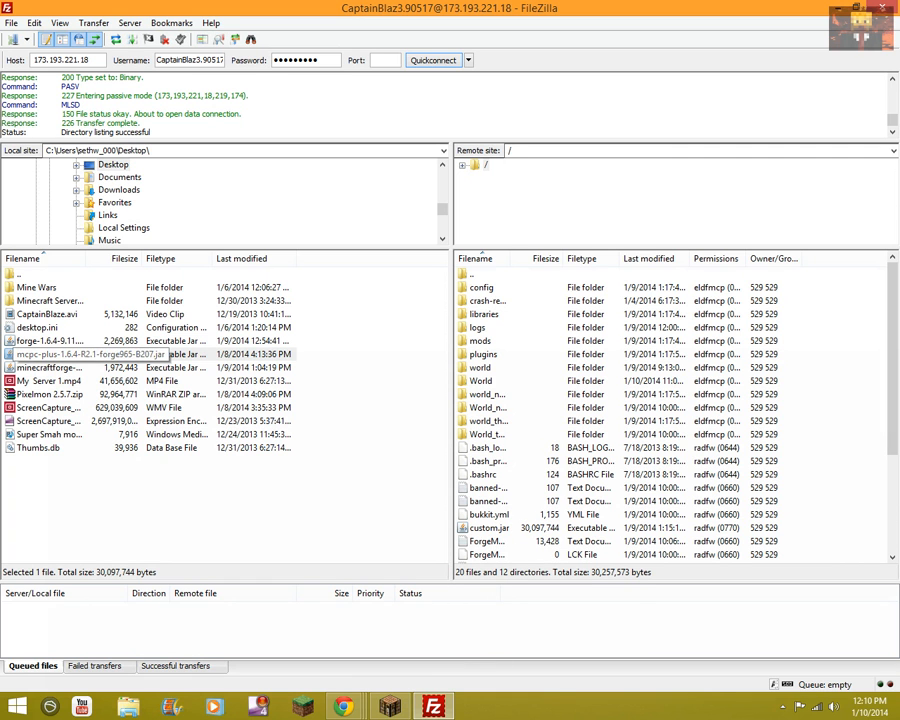
right_click(487, 527)
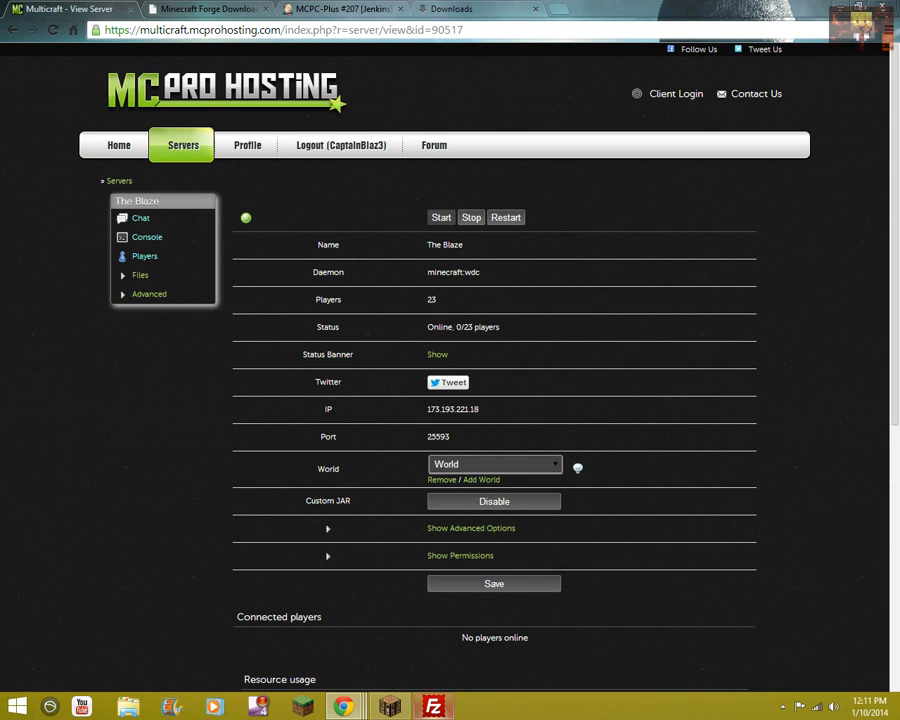
Switch to Multicraft and bring up The Blaze server's View Server overview with Custom JAR
click(432, 707)
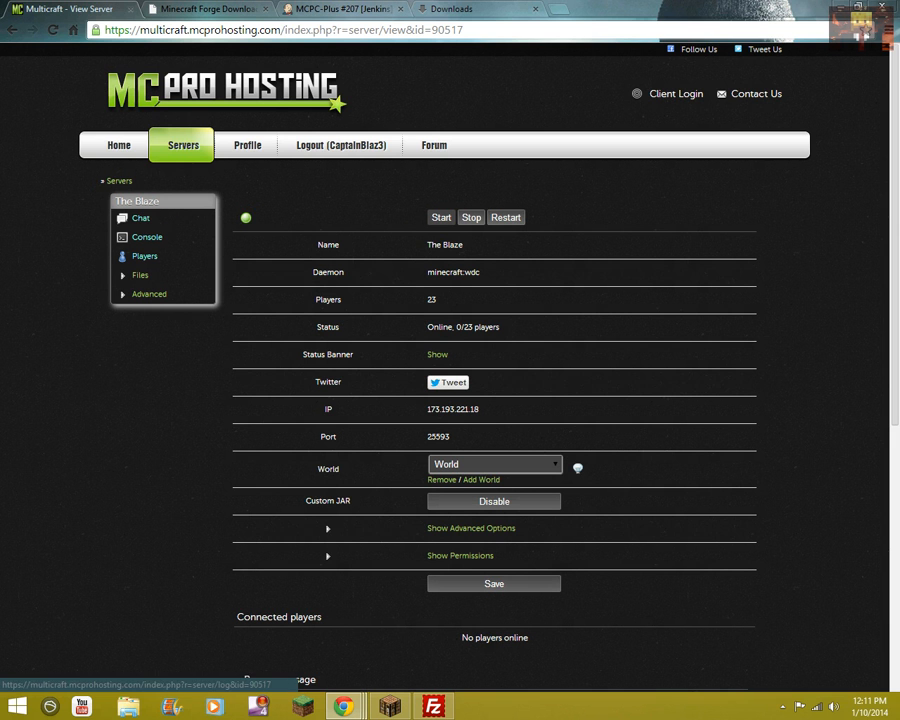
click(146, 237)
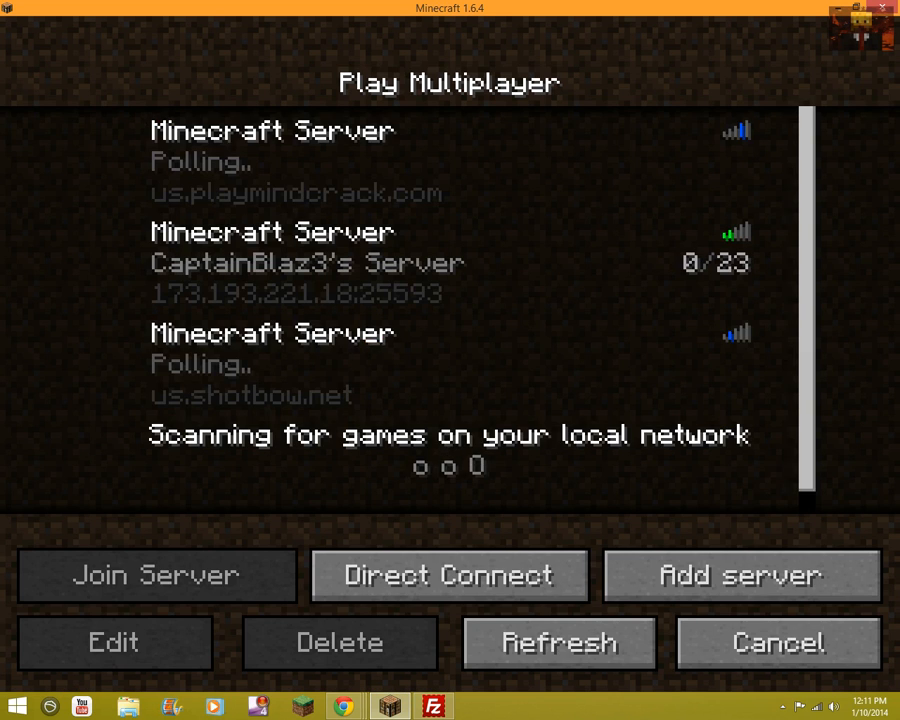
click(156, 575)
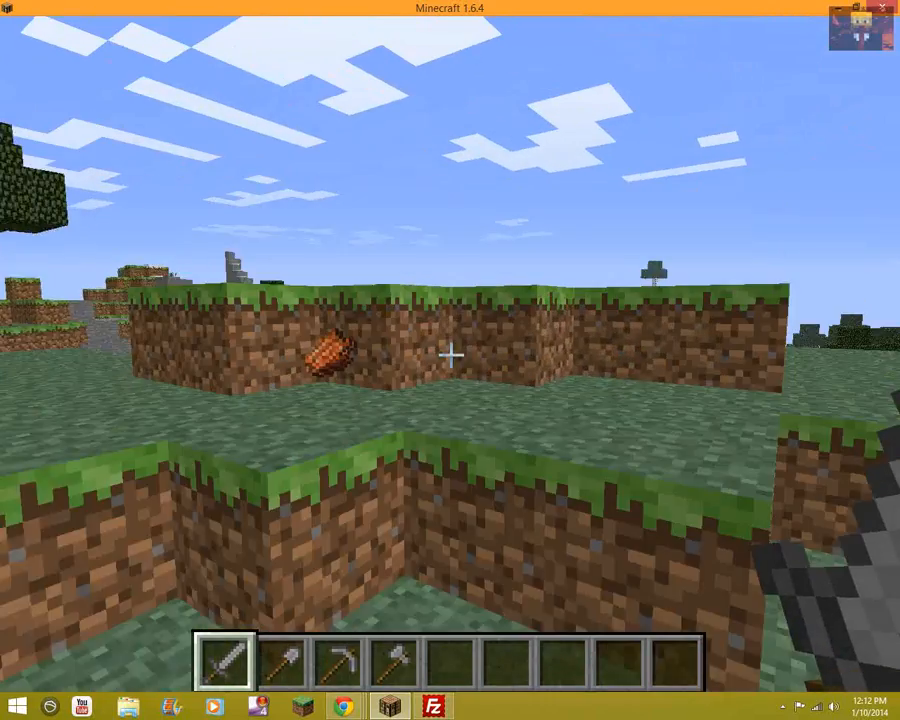
key(Escape)
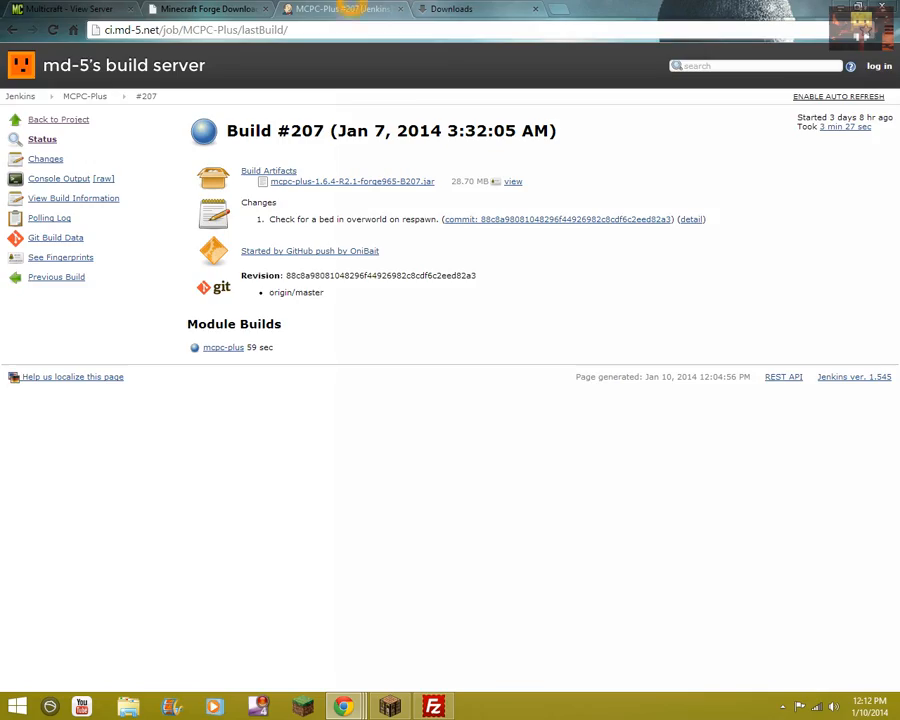
Cycle through the MCPC-Plus and Forge download tabs back to the Multicraft panel showing CaptainBlaz3 connected
click(205, 9)
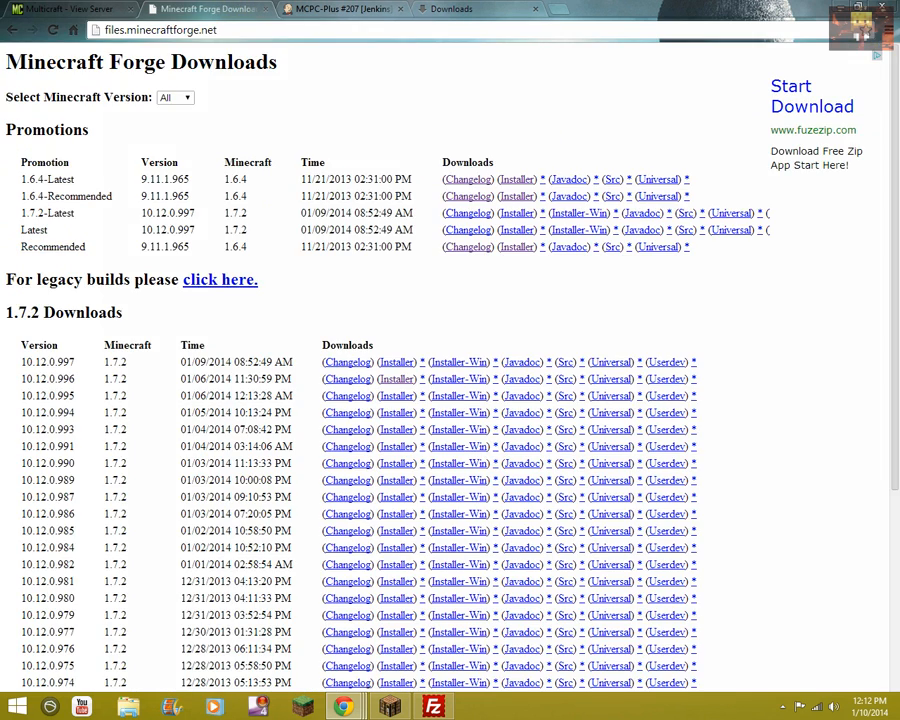
click(70, 9)
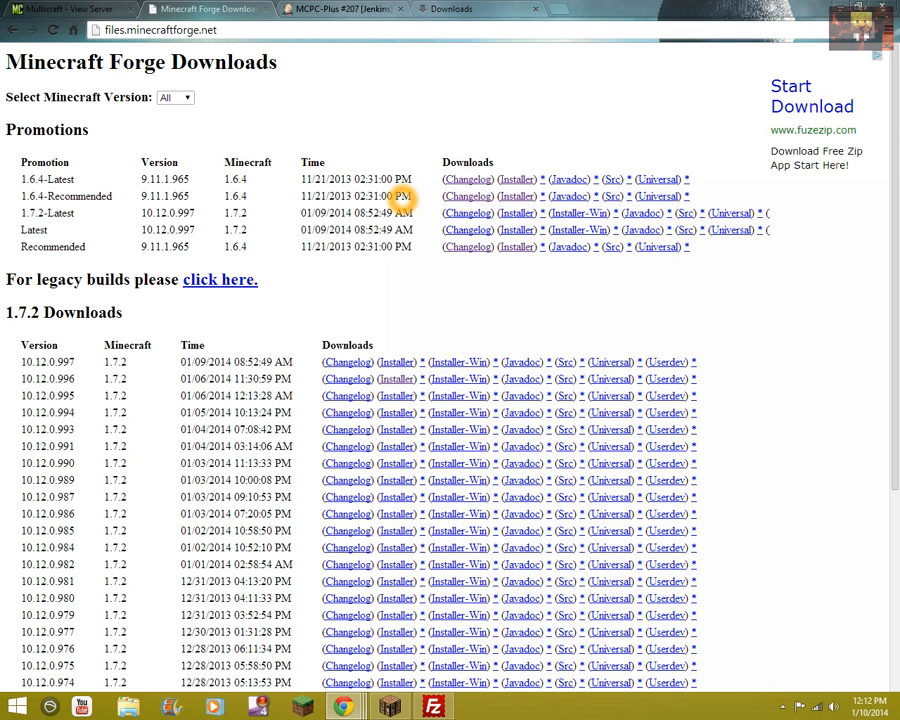
click(340, 9)
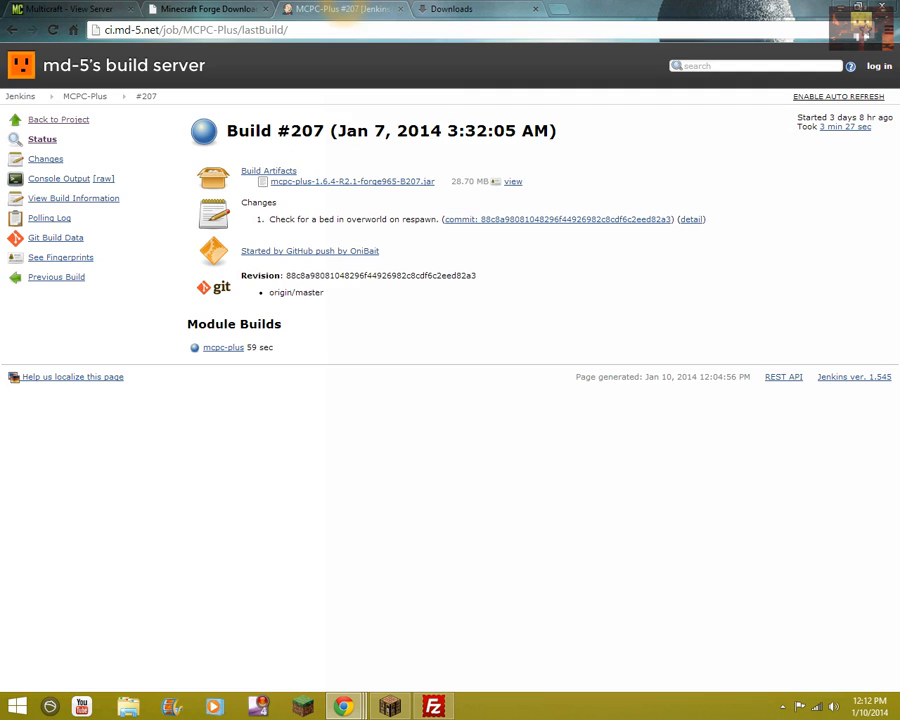
click(205, 9)
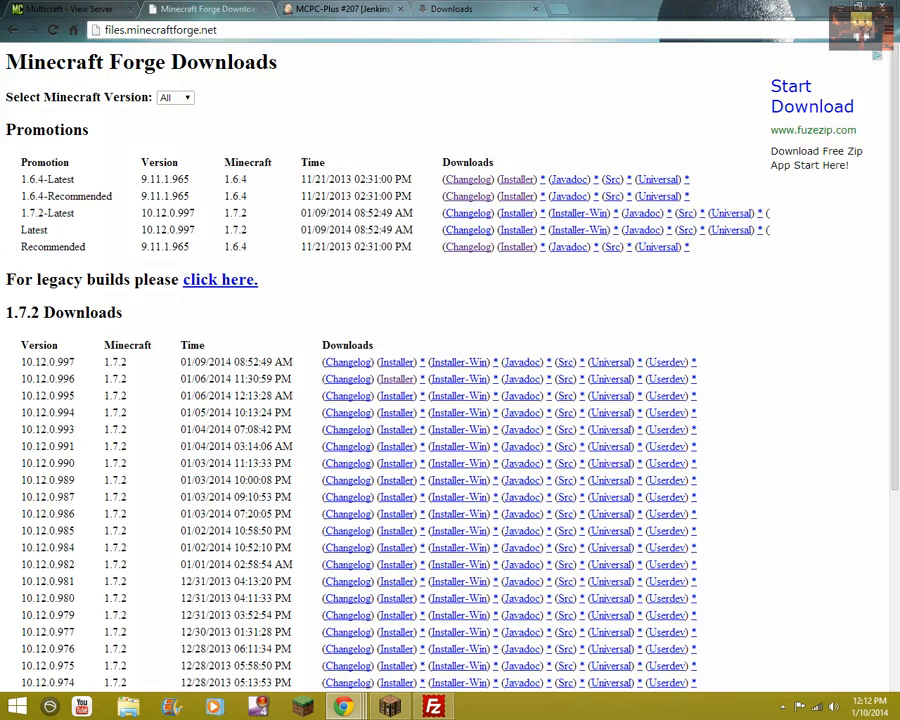
click(70, 9)
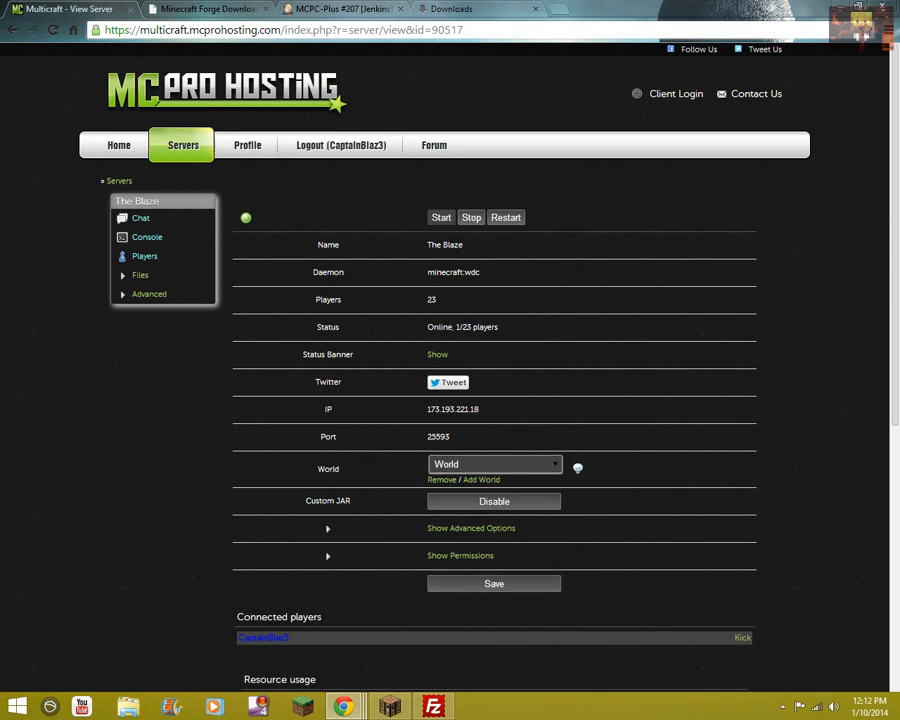